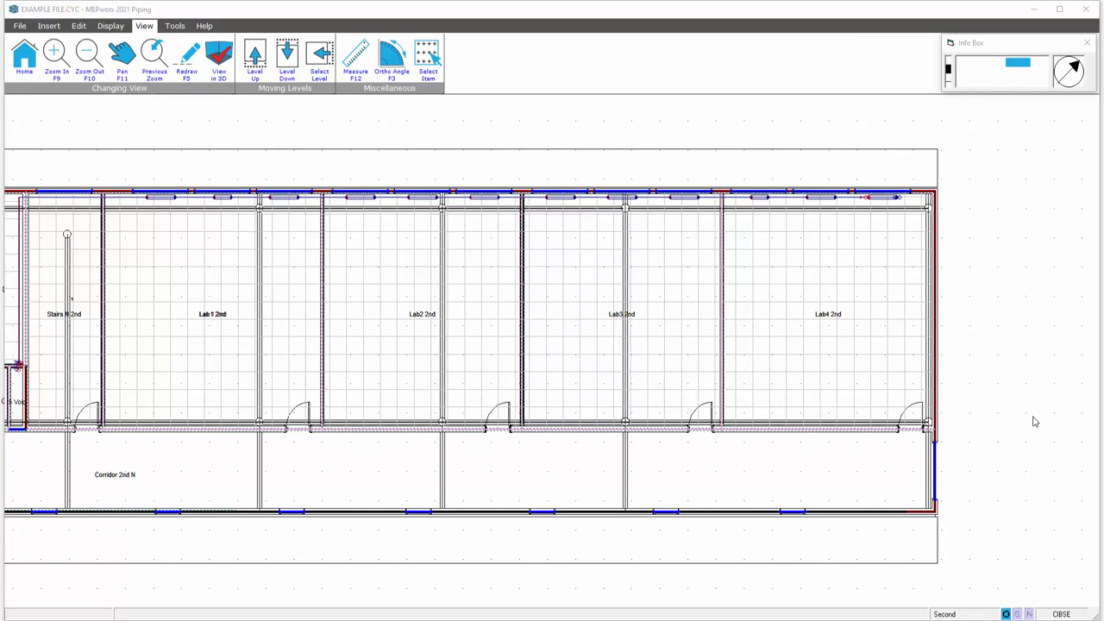
pyautogui.moveTo(446, 169)
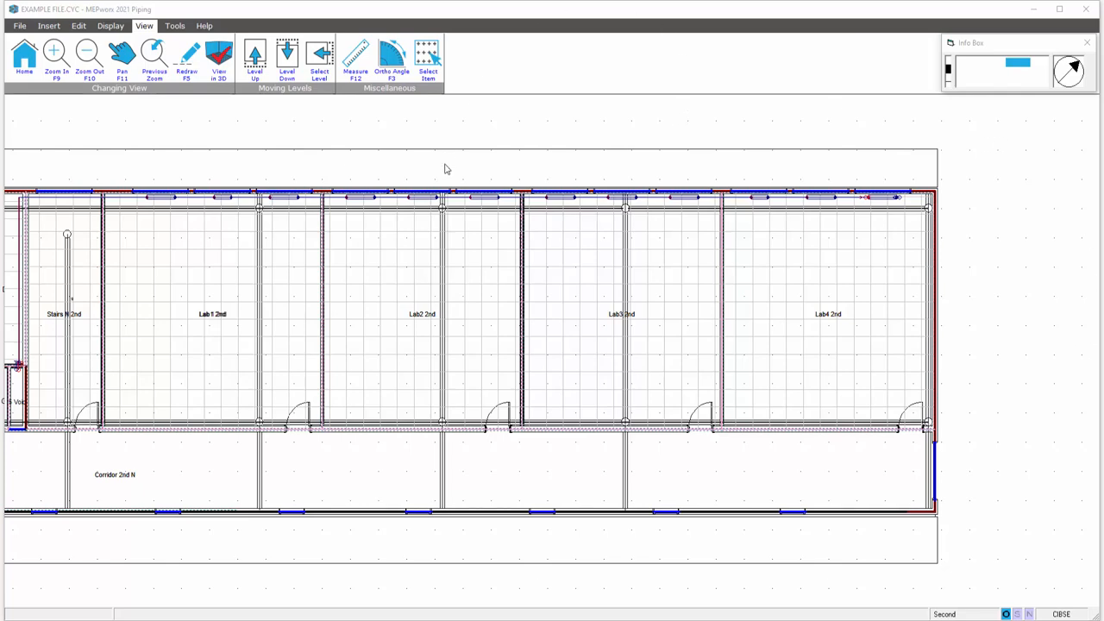
# Show the Edit and Auto tool groups on the ribbon.
pyautogui.click(78, 25)
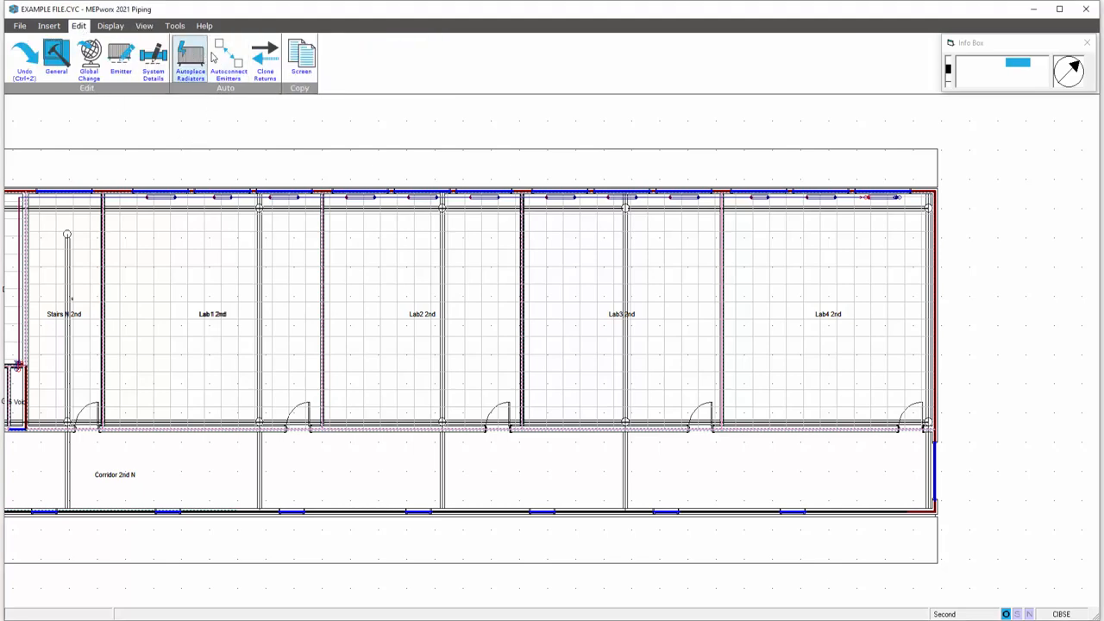
# Autoconnect unconnected emitters to flow pipes with a 0.5 m maximum connection distance.
pyautogui.click(229, 56)
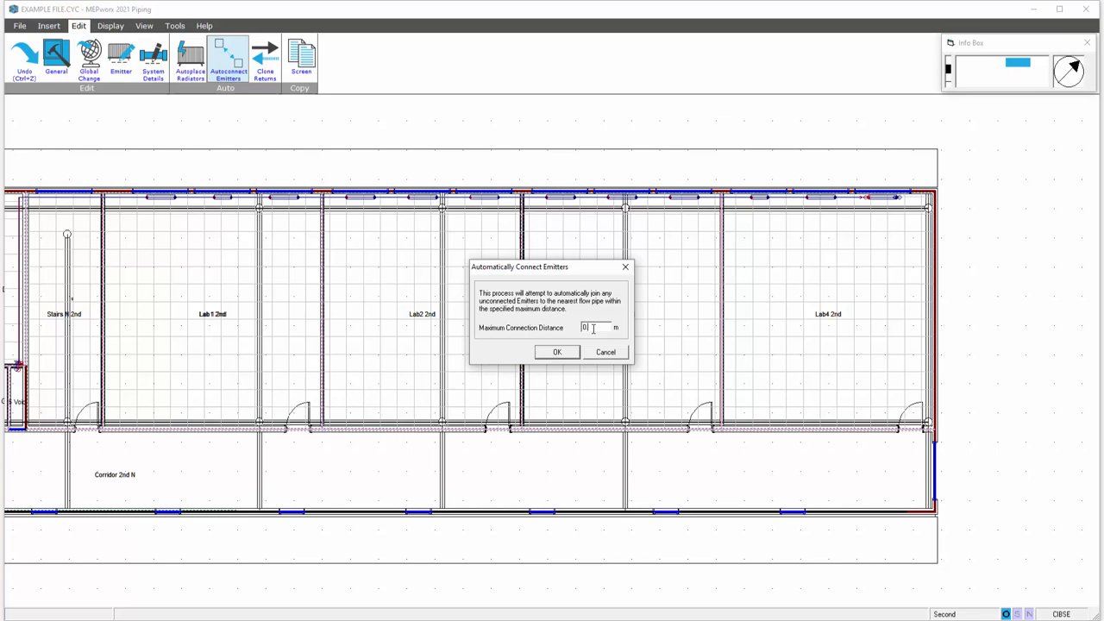
pyautogui.write('.5')
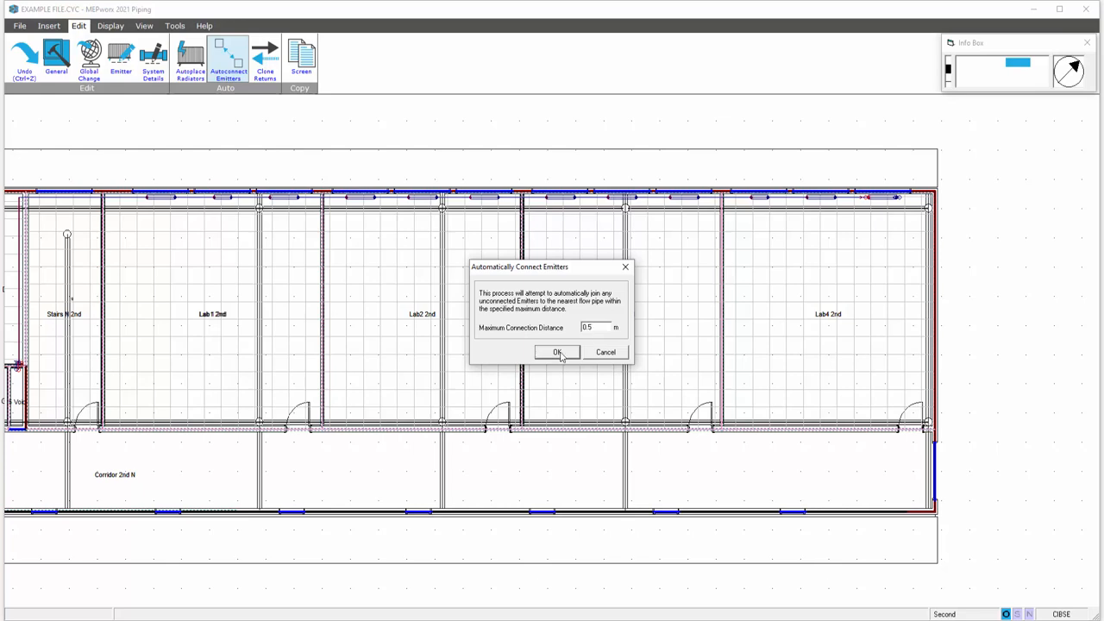
pyautogui.click(557, 352)
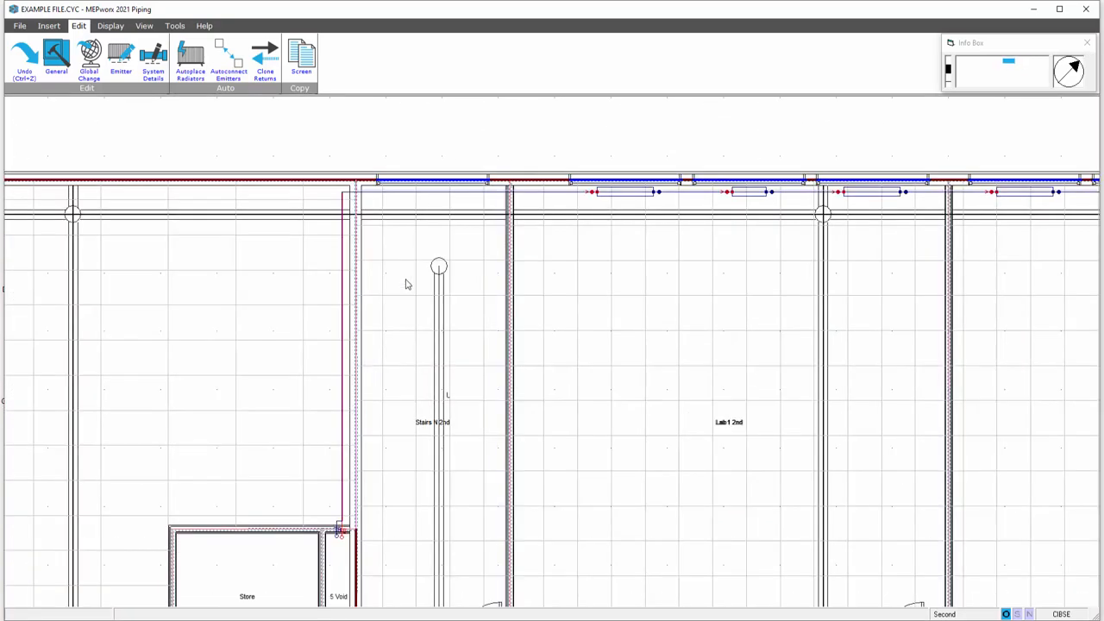
pyautogui.moveTo(413, 272)
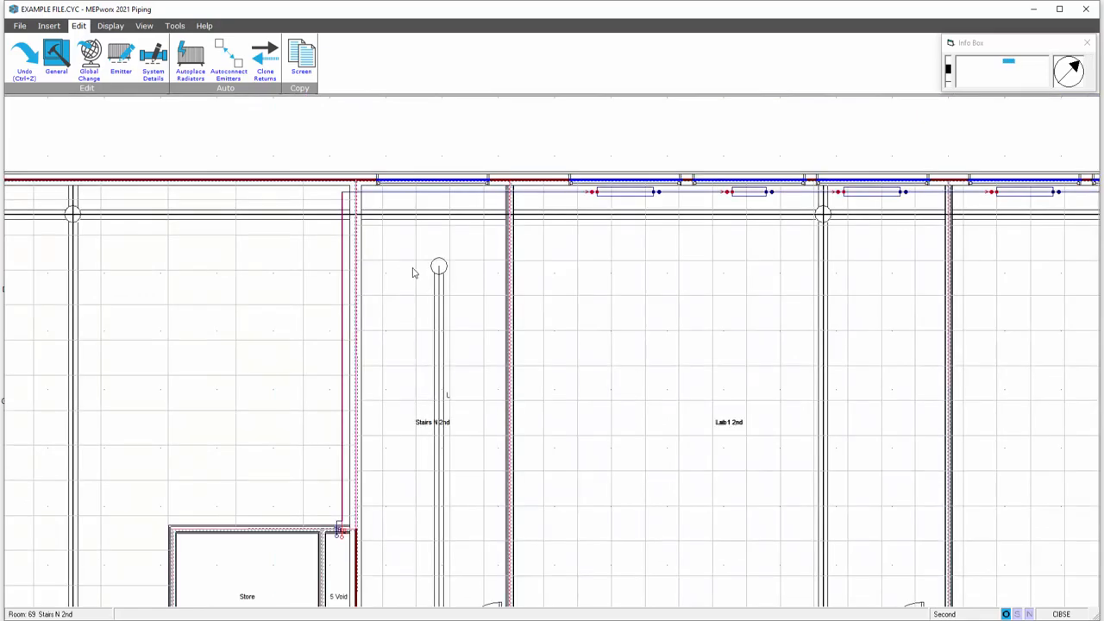
# Search the radiator database and place a 300 by 500 Deco K2 radiator in Stairs N 2nd.
pyautogui.click(48, 25)
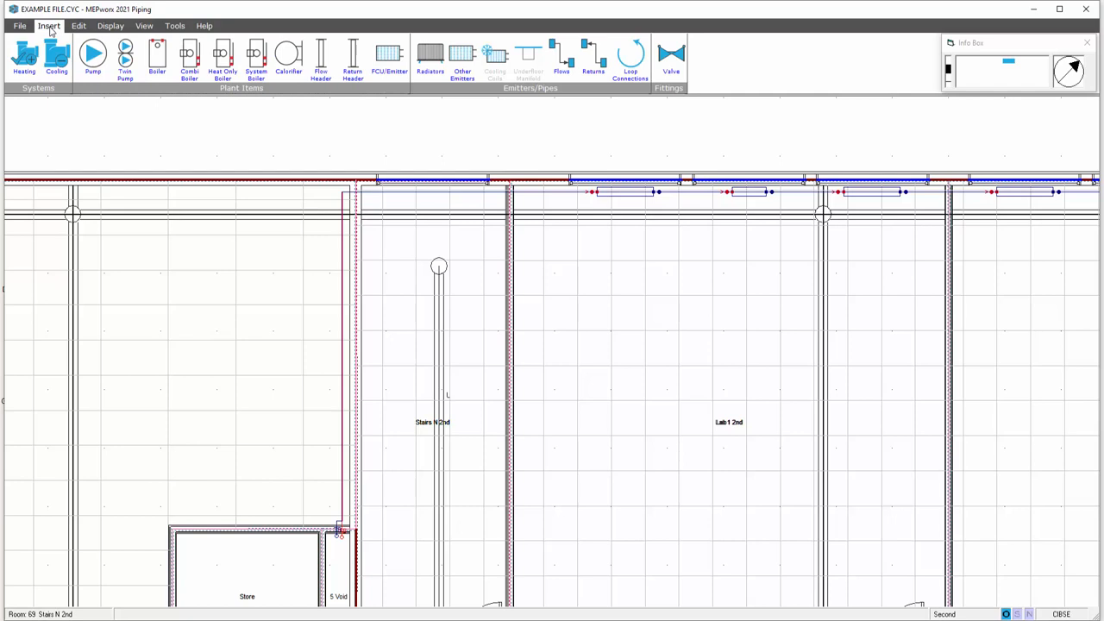
pyautogui.click(430, 56)
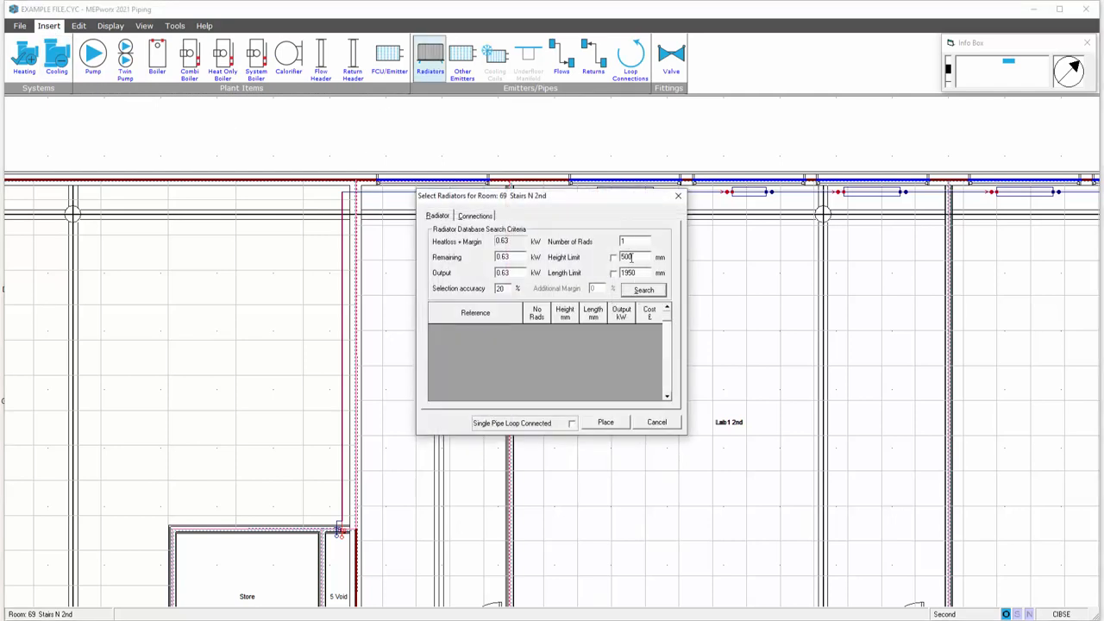
pyautogui.click(644, 289)
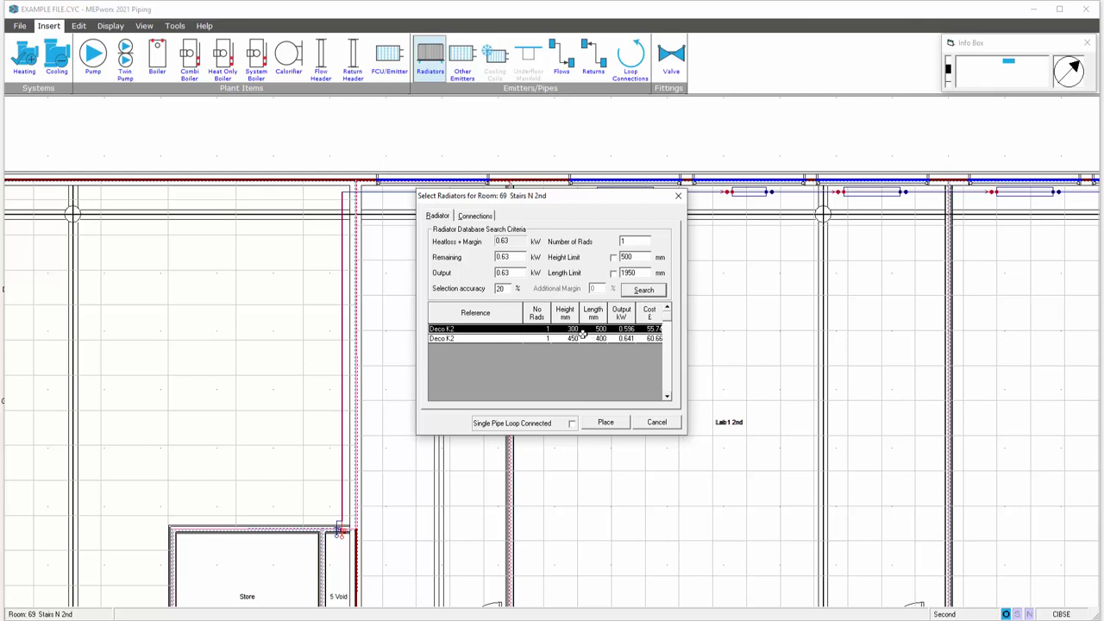
pyautogui.click(606, 422)
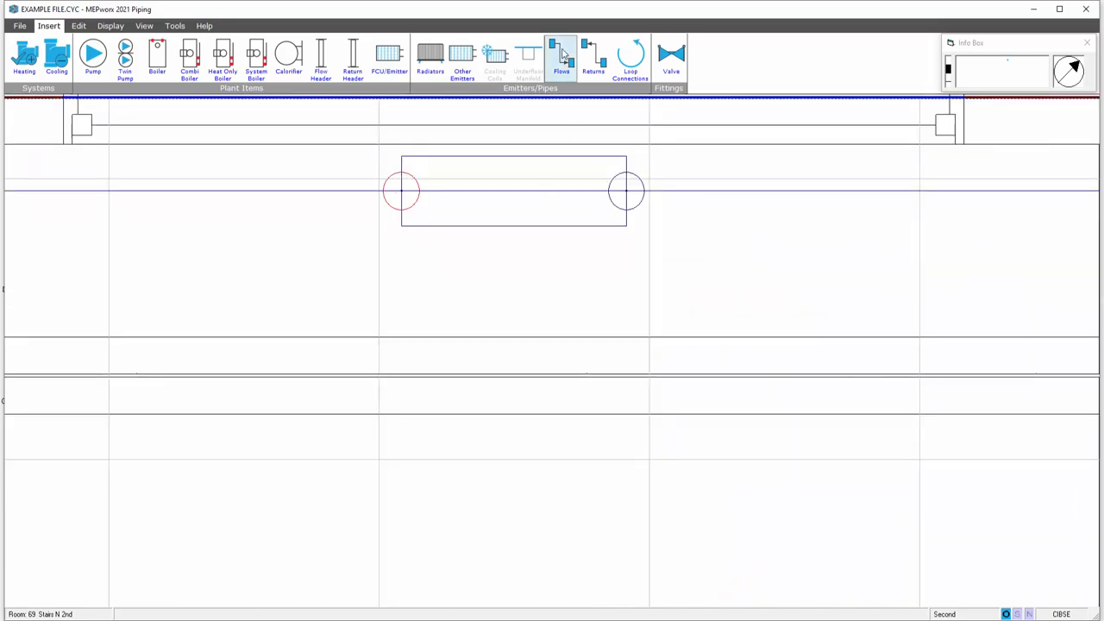
# Join a flow pipe to the Deco K2 radiator's left end, then start a return pipe.
pyautogui.click(561, 56)
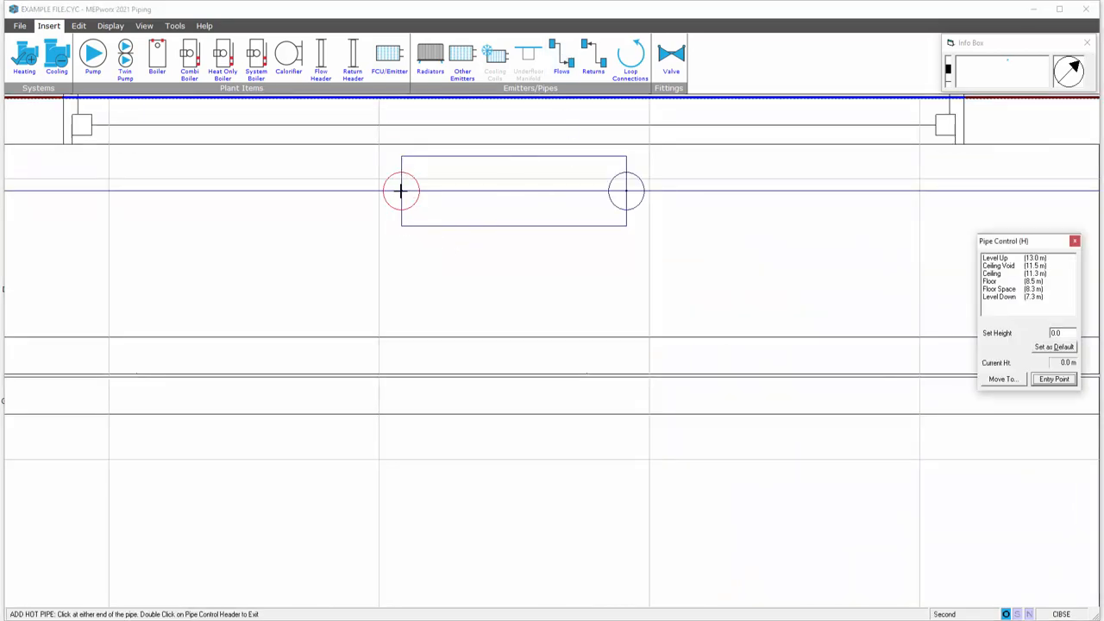
pyautogui.click(401, 190)
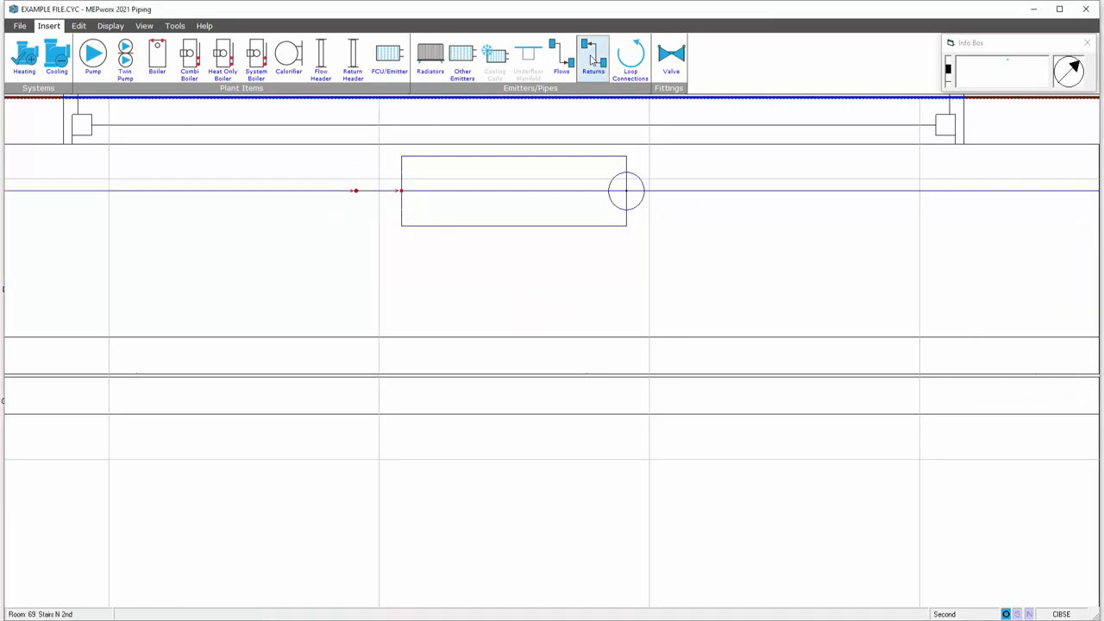
pyautogui.click(593, 56)
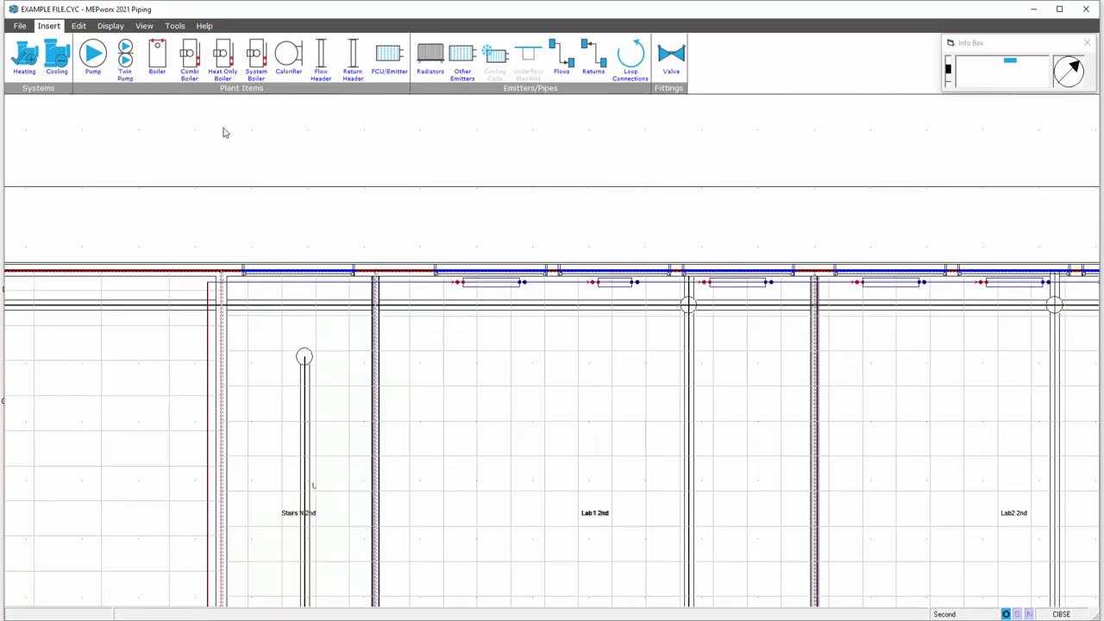
# Calculate pipe sizing results from the Display tools, labelling pipe diameters such as 28 mm.
pyautogui.click(111, 25)
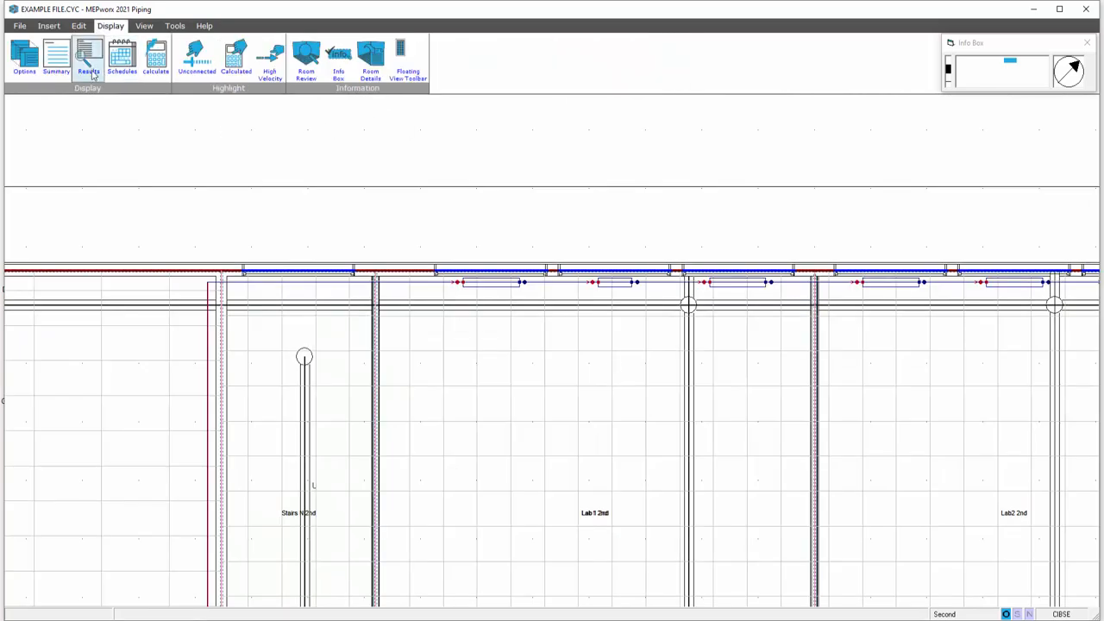
pyautogui.click(156, 58)
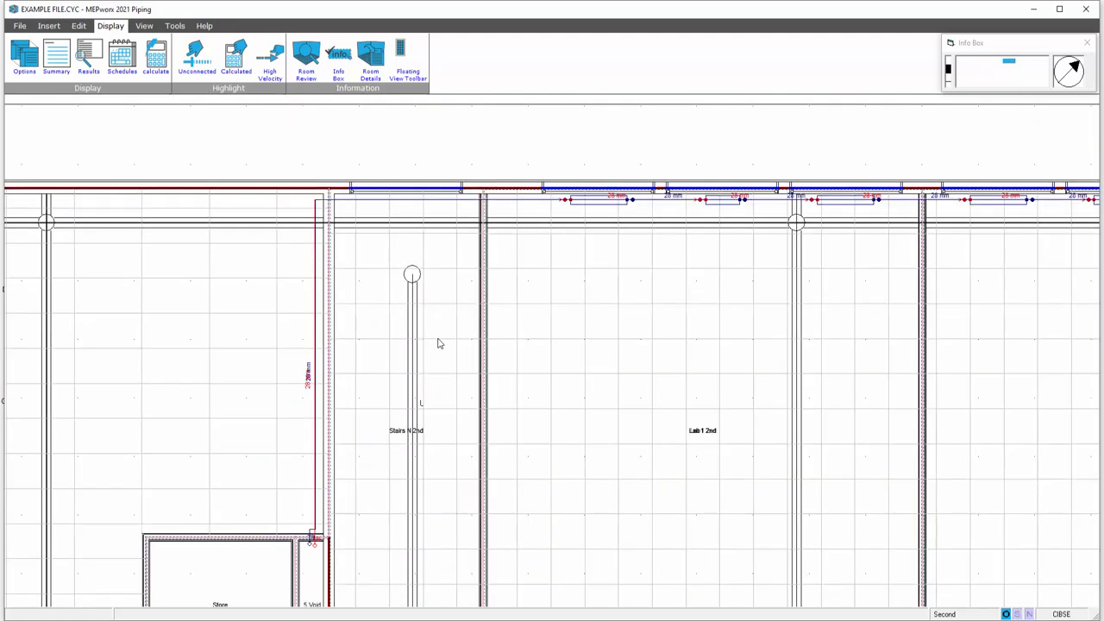
pyautogui.moveTo(219, 167)
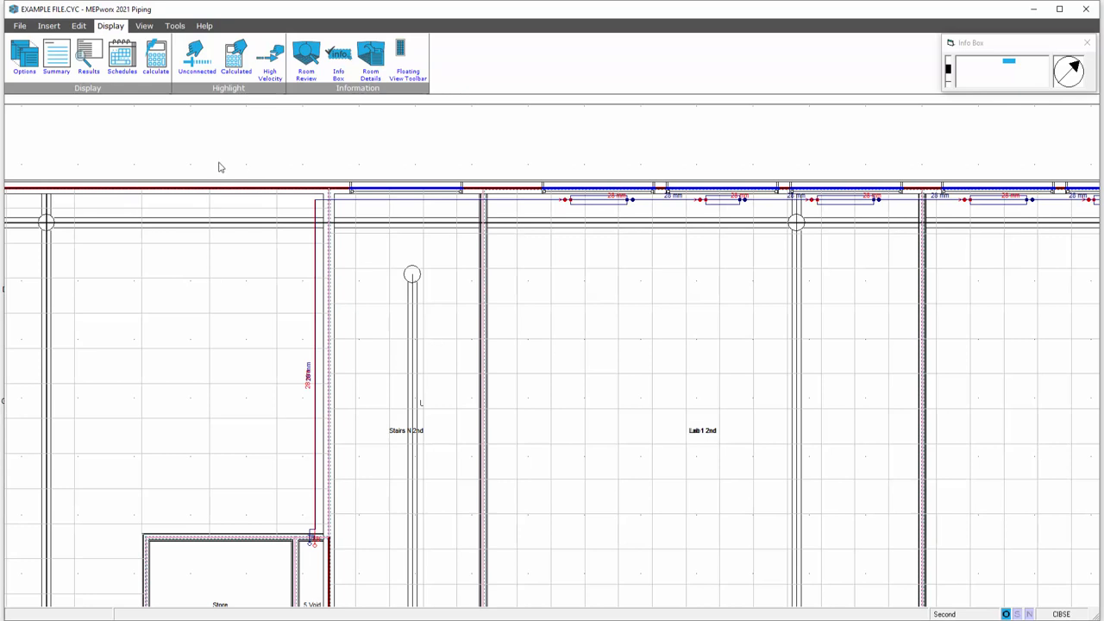
pyautogui.moveTo(142, 188)
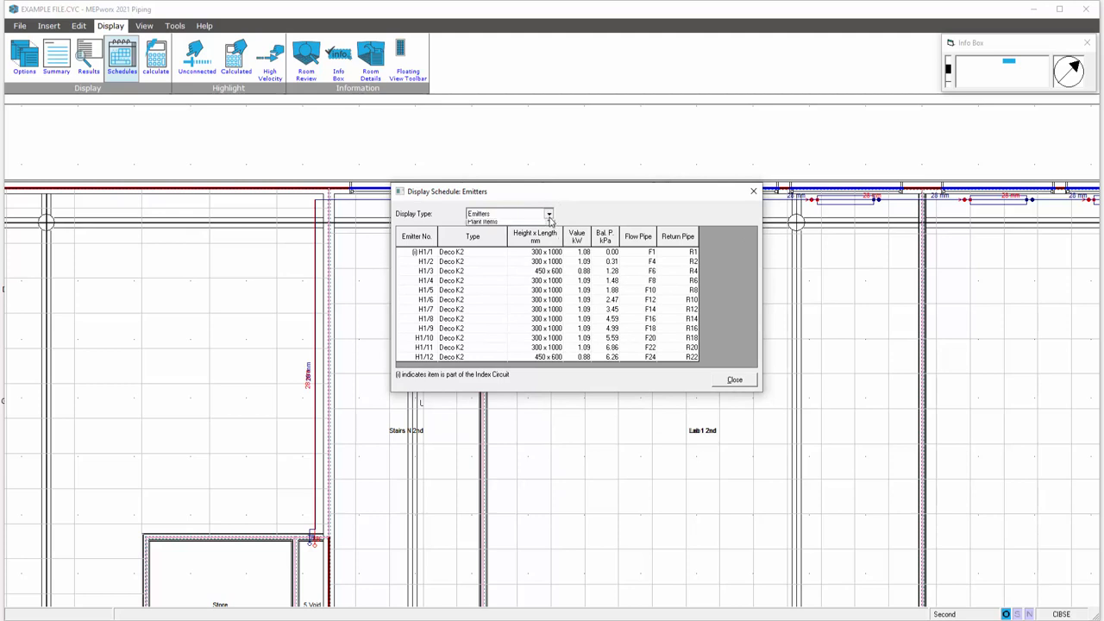
# View the flow and return pipe schedules, widening to show pipe and insulation types, then close.
pyautogui.click(549, 213)
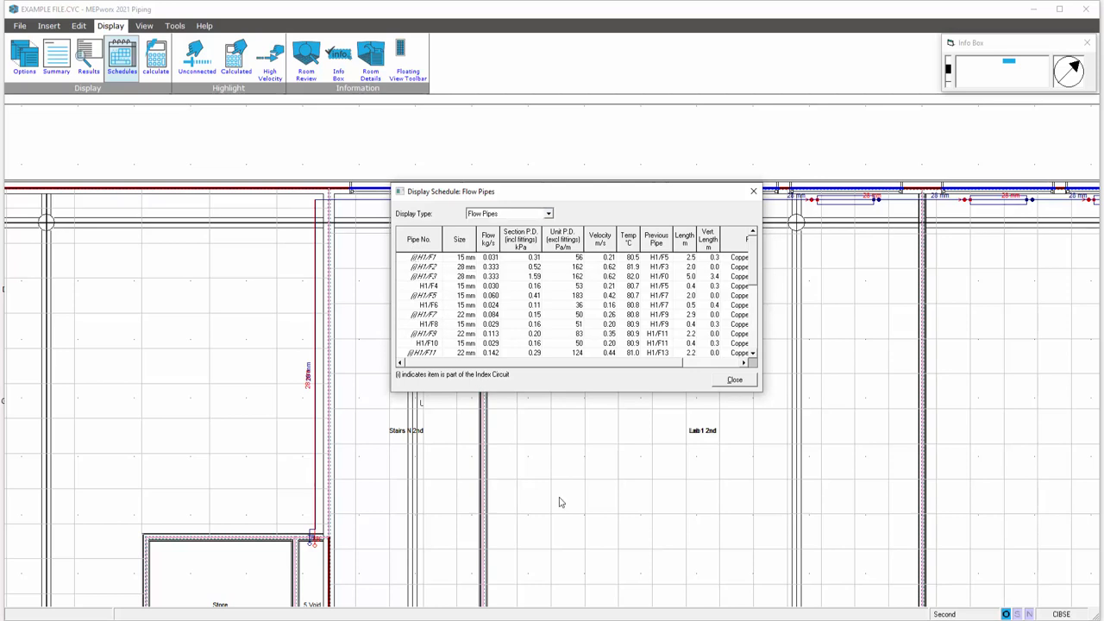
pyautogui.moveTo(759, 324)
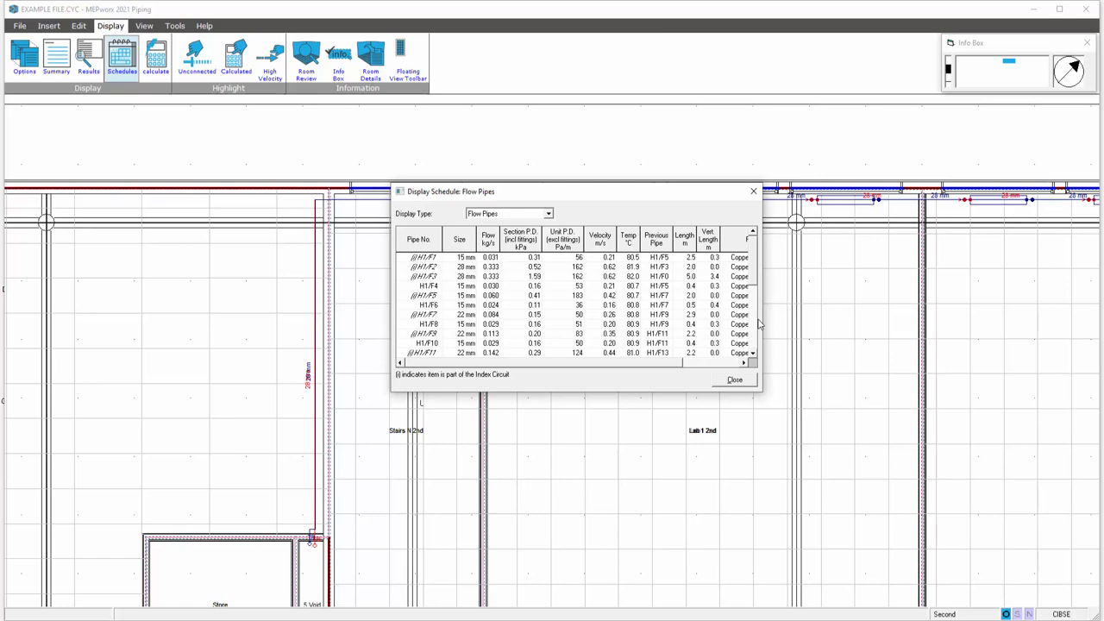
pyautogui.moveTo(759, 330); pyautogui.dragTo(853, 331)
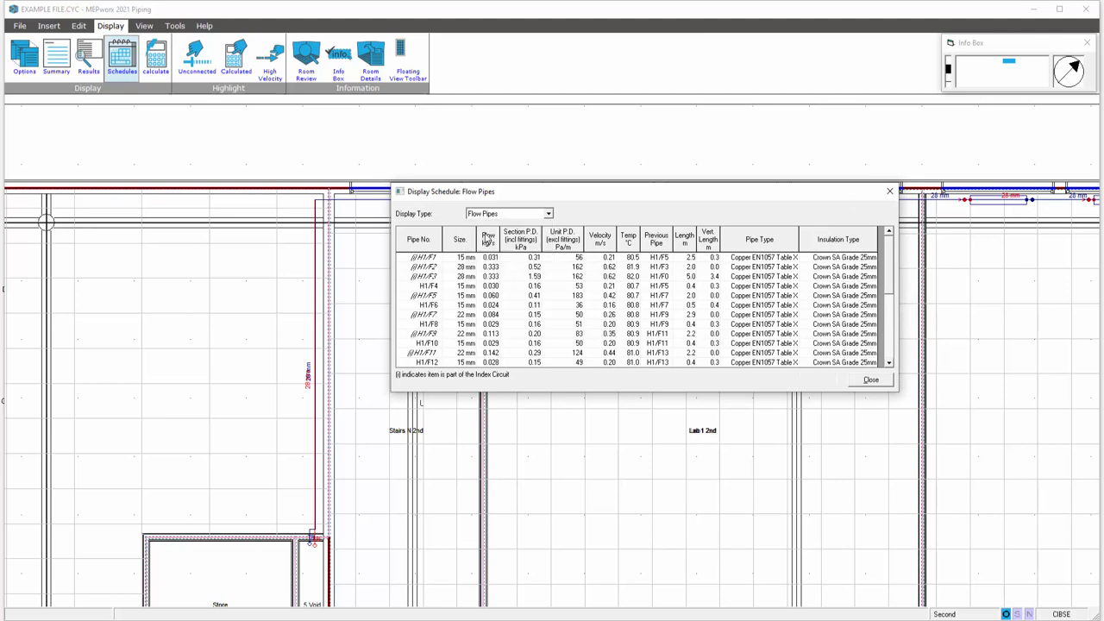
pyautogui.click(548, 213)
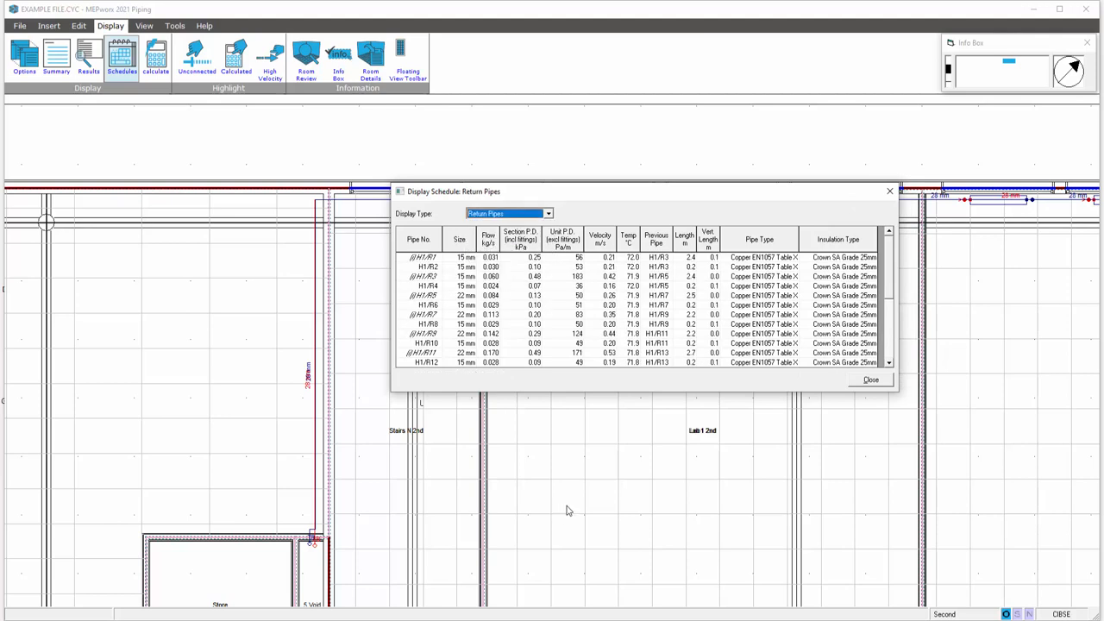
pyautogui.click(869, 379)
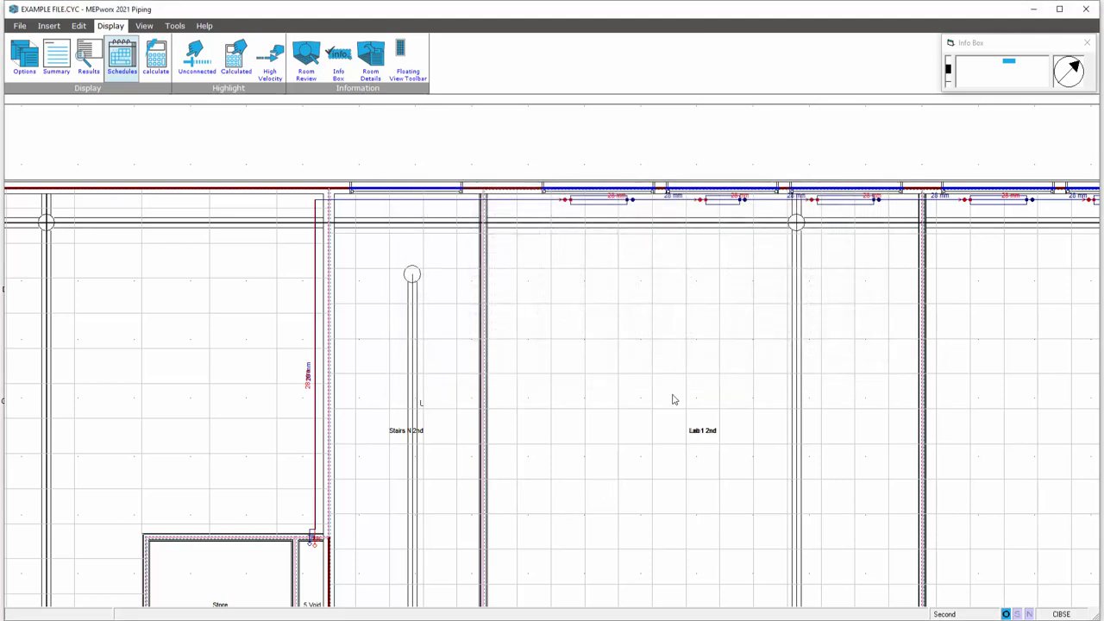
pyautogui.moveTo(171, 159)
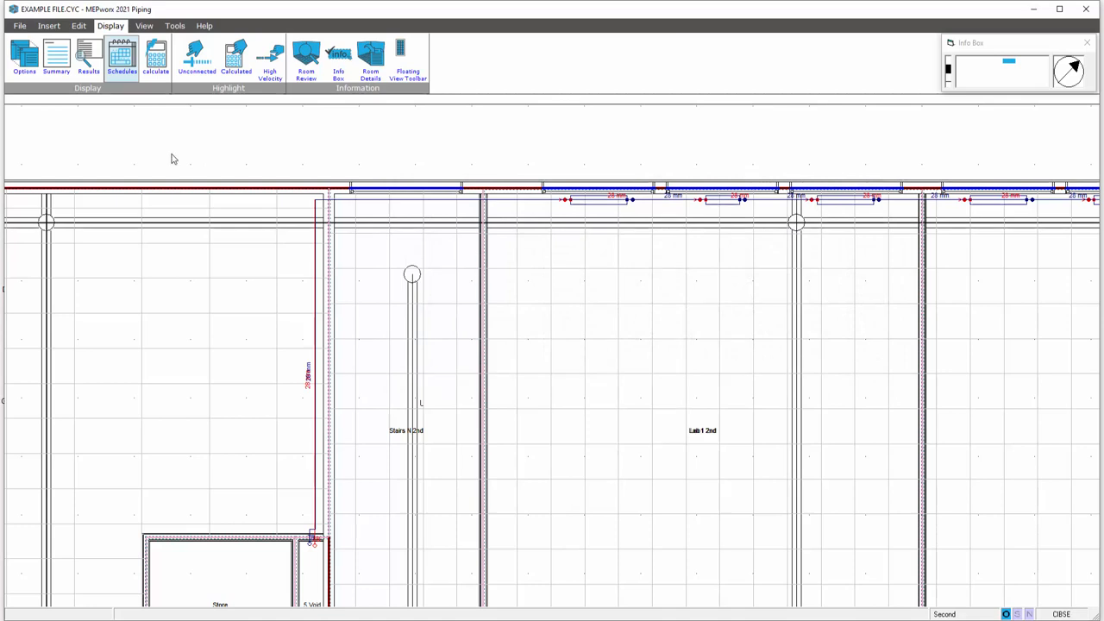
pyautogui.click(55, 56)
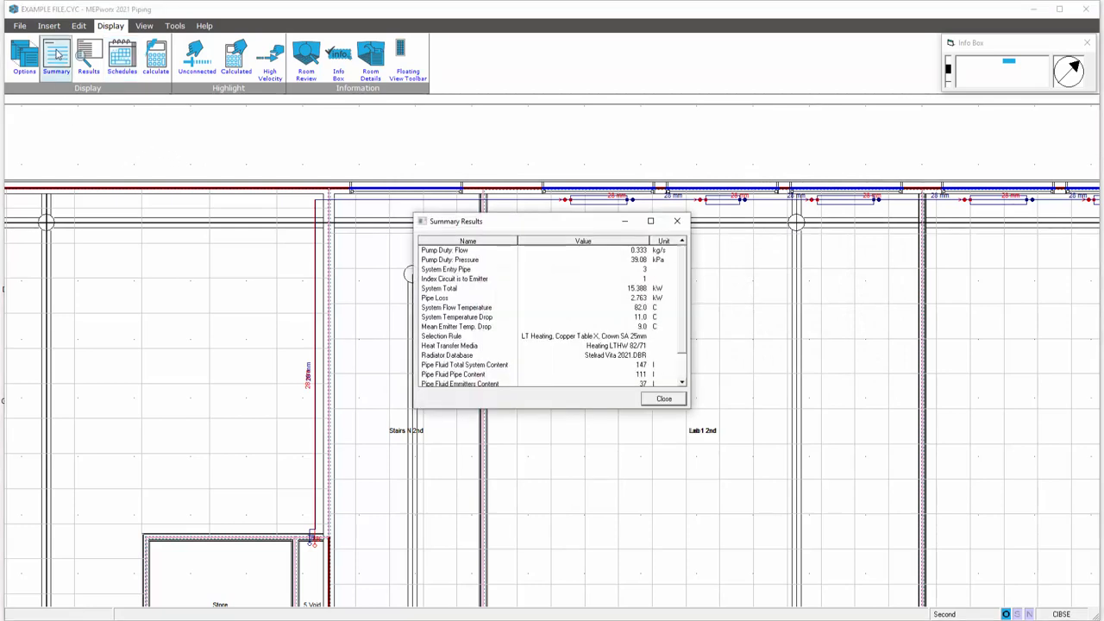
pyautogui.moveTo(513, 275)
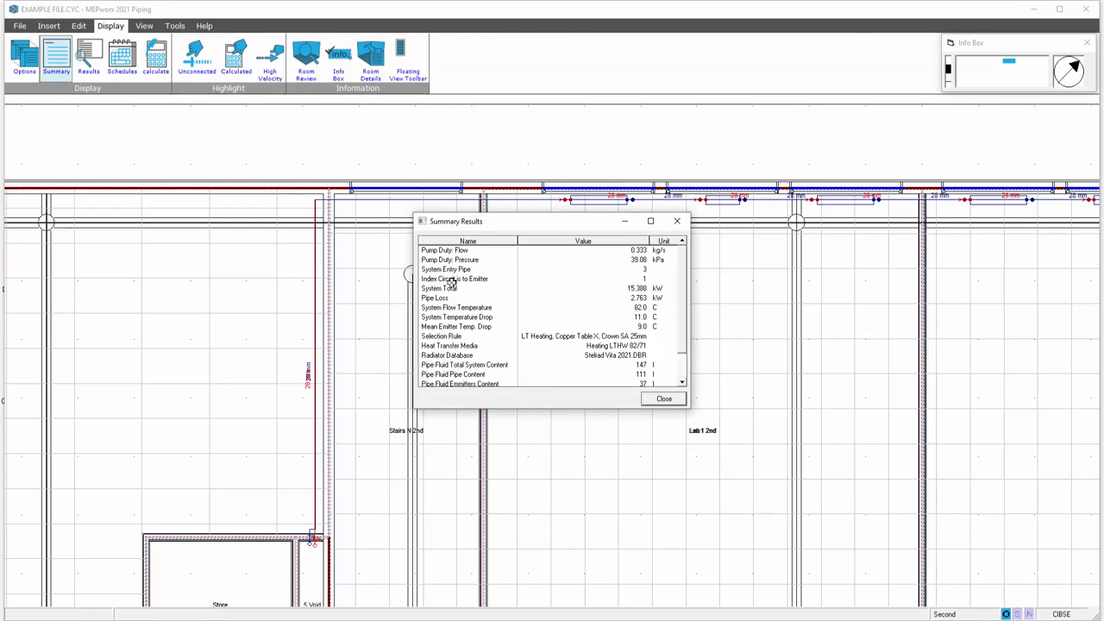
pyautogui.moveTo(639, 282)
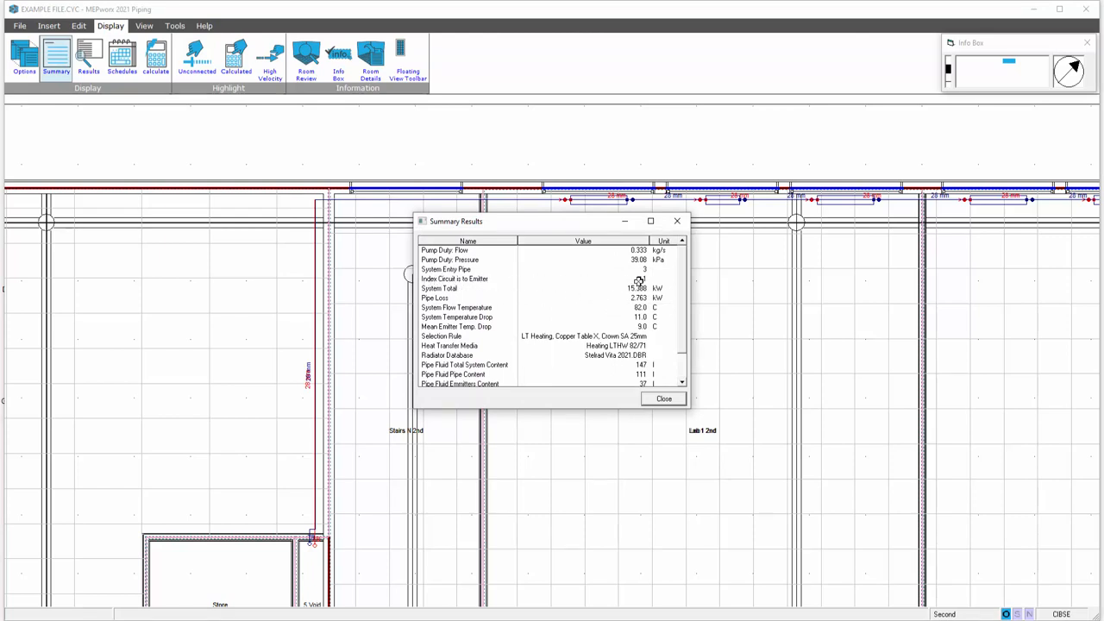
pyautogui.click(663, 399)
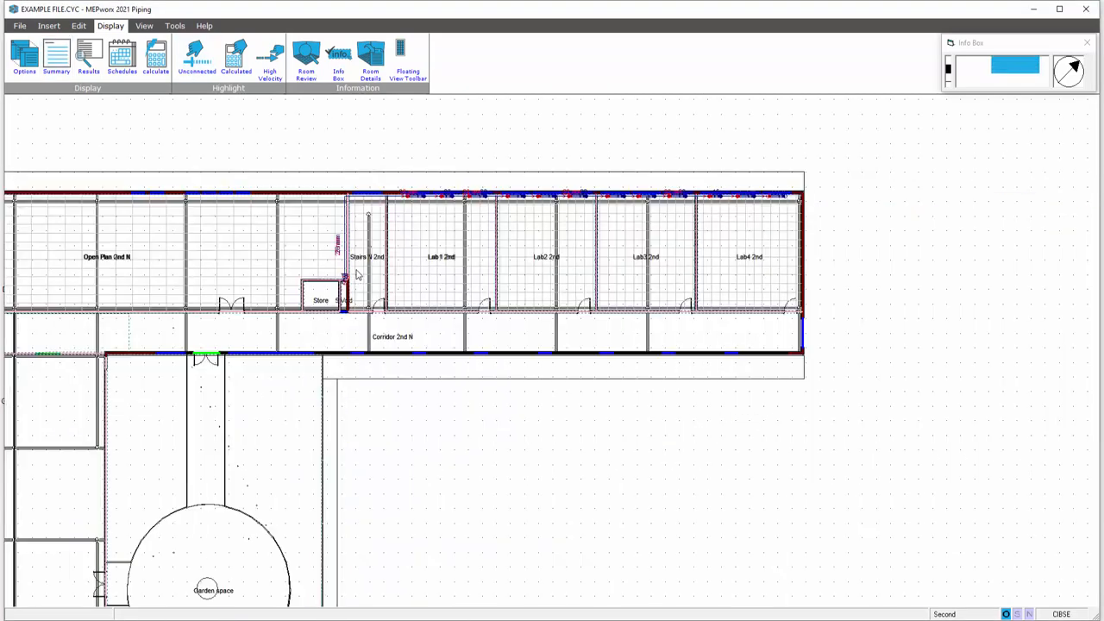
# Move down two levels to the ground-floor plan.
pyautogui.click(144, 25)
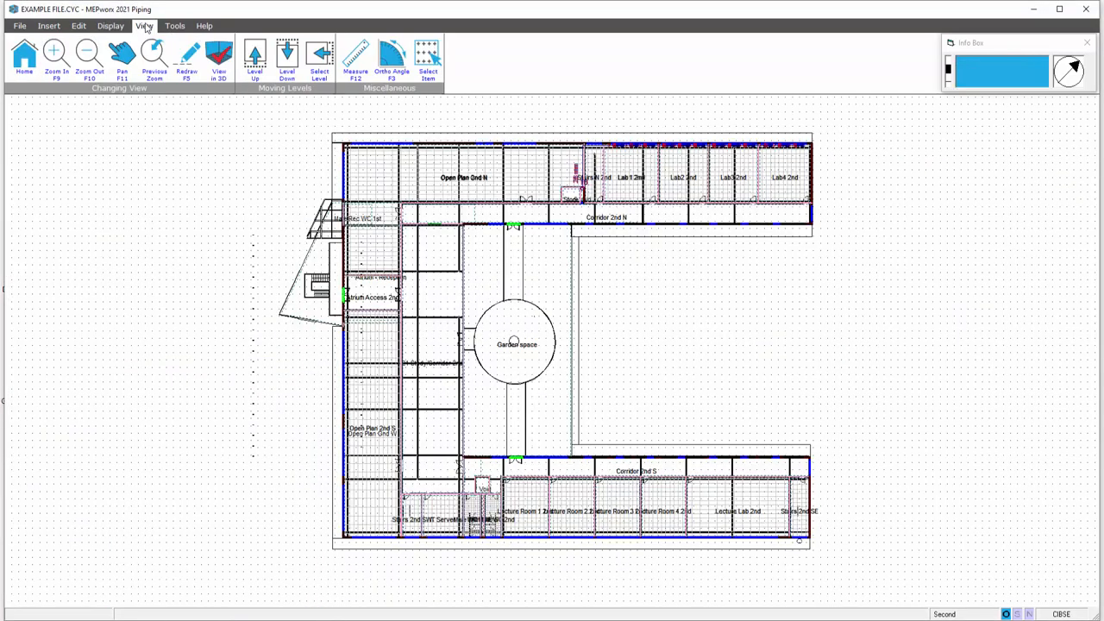
pyautogui.click(287, 58)
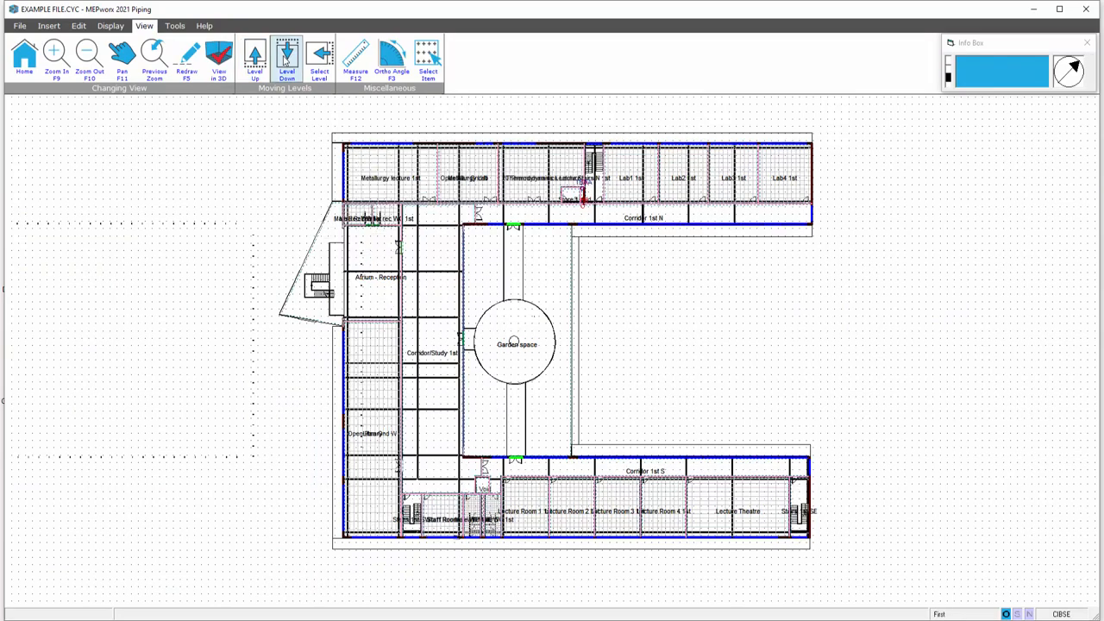
pyautogui.click(287, 56)
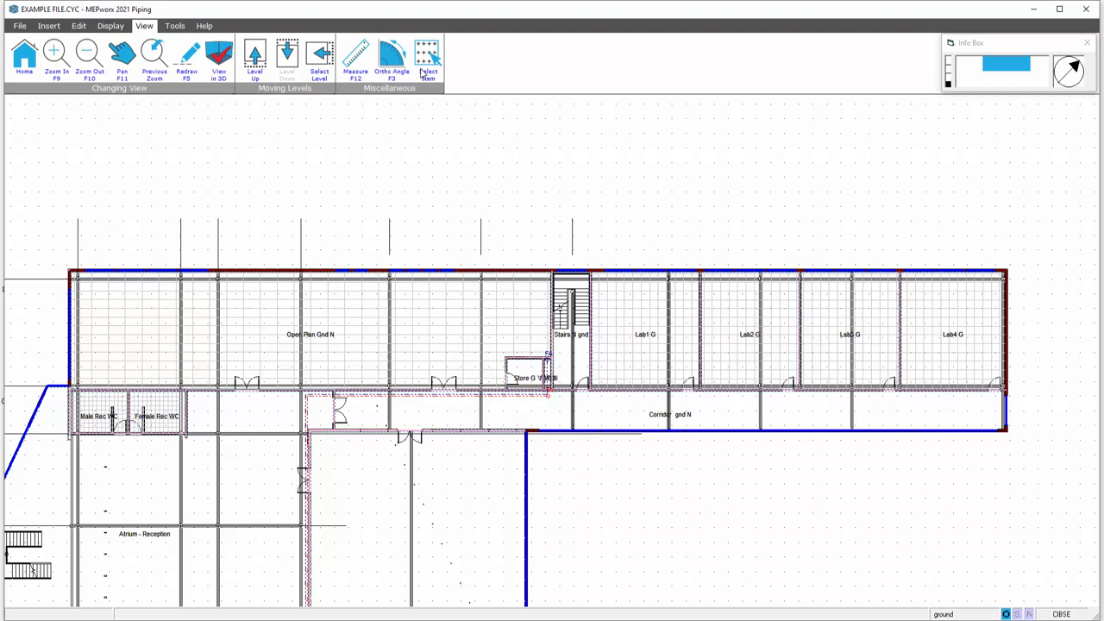
# Start an item lookup for emitter number 1.
pyautogui.click(428, 58)
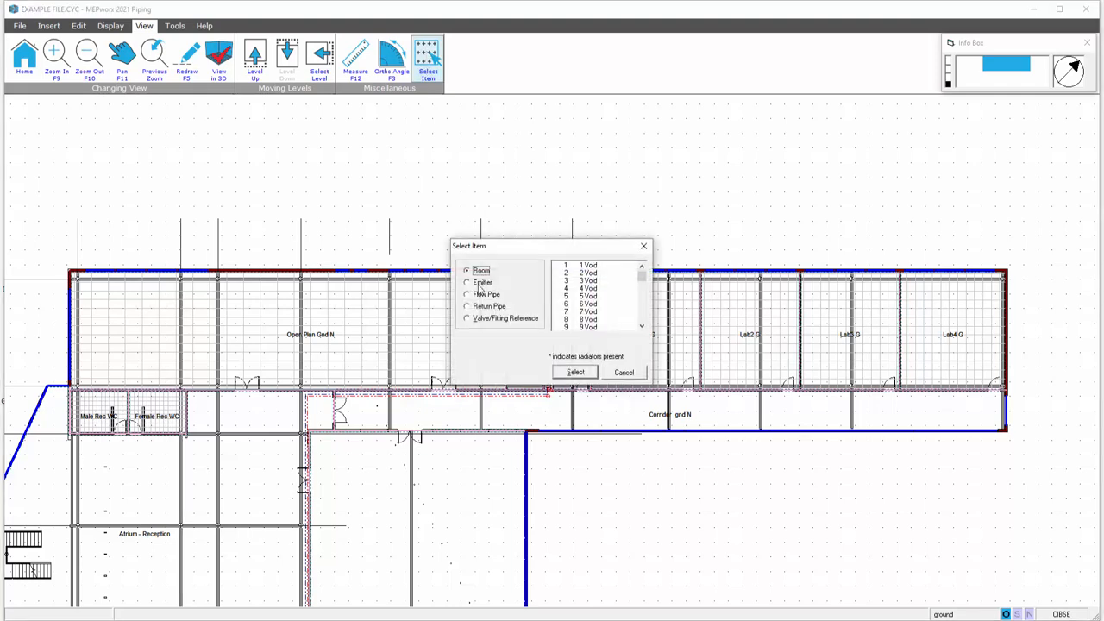
pyautogui.click(467, 283)
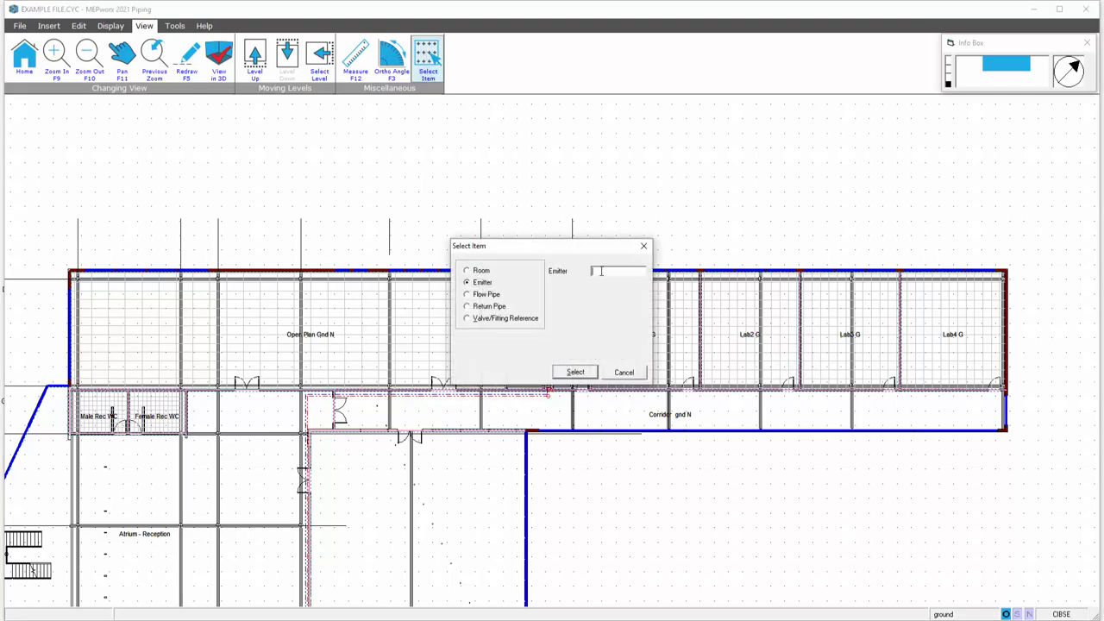
pyautogui.write('1')
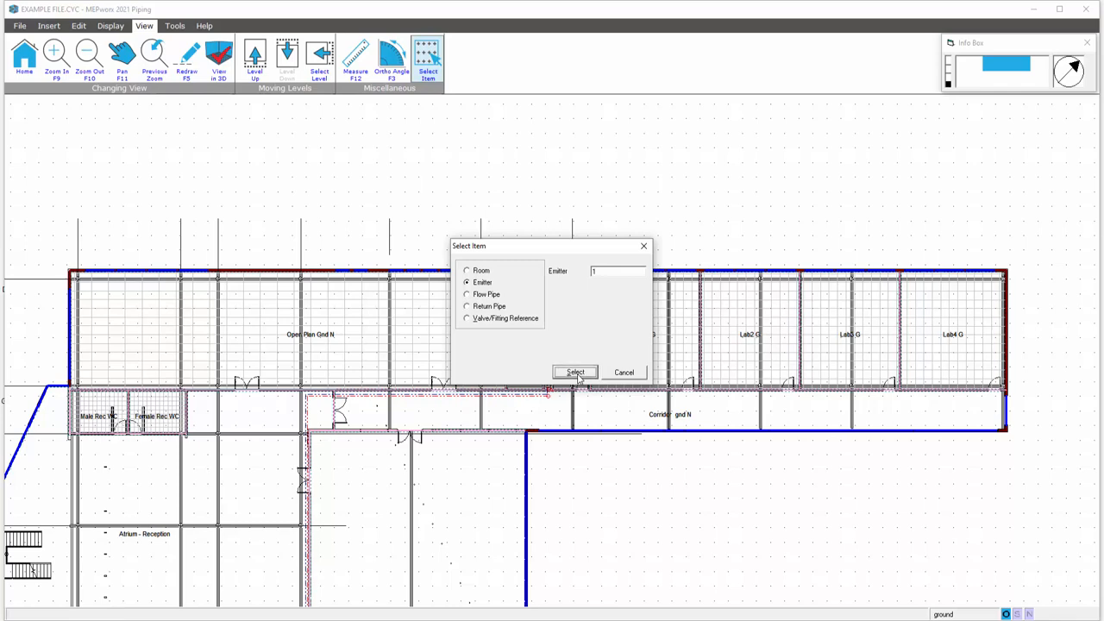